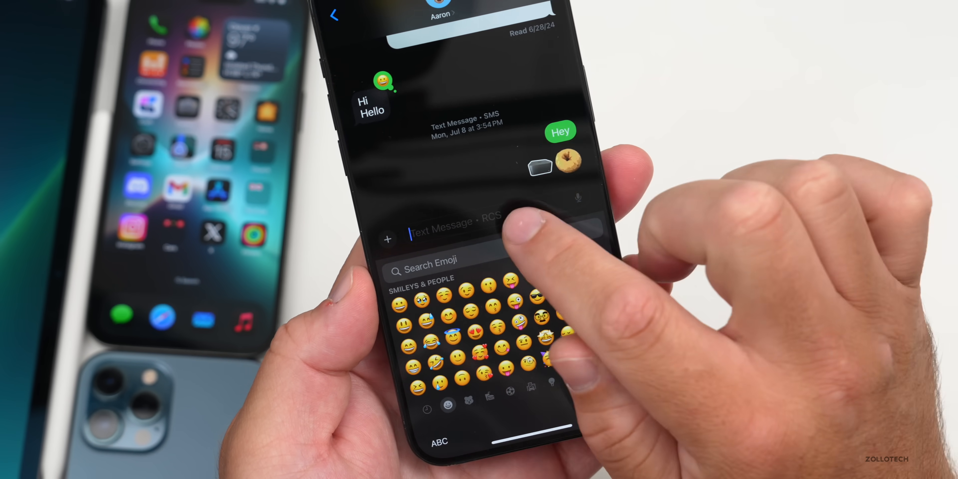
# Browse the sticker collection, then the recently used stickers and emoji, in the conversation's emoji keyboard.
pyautogui.click(387, 239)
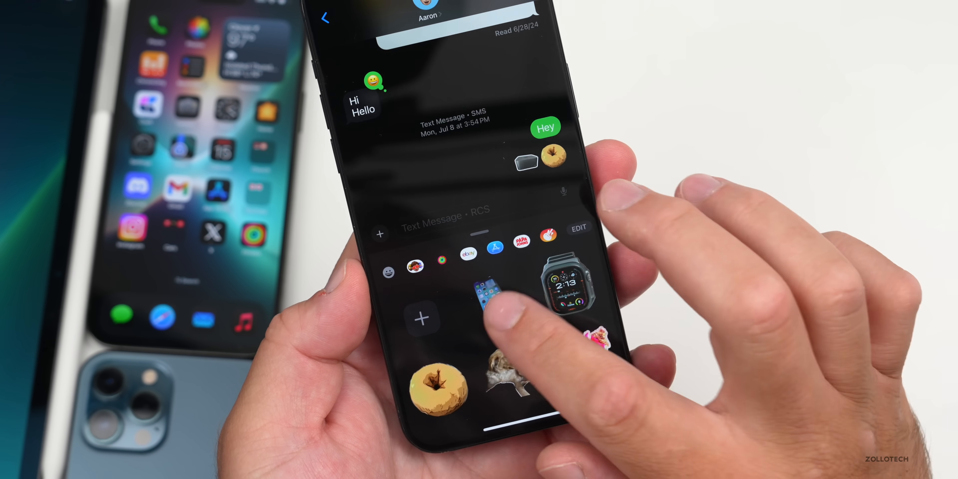
pyautogui.click(563, 287)
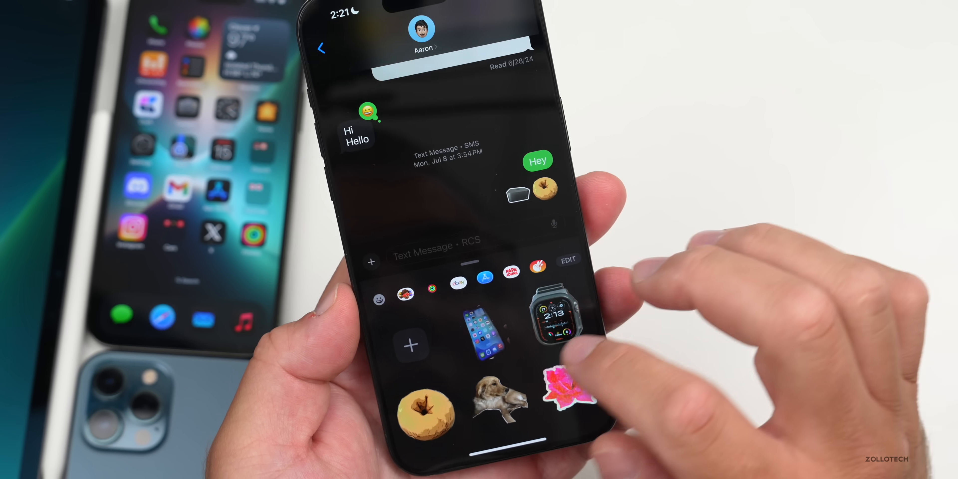
pyautogui.click(381, 298)
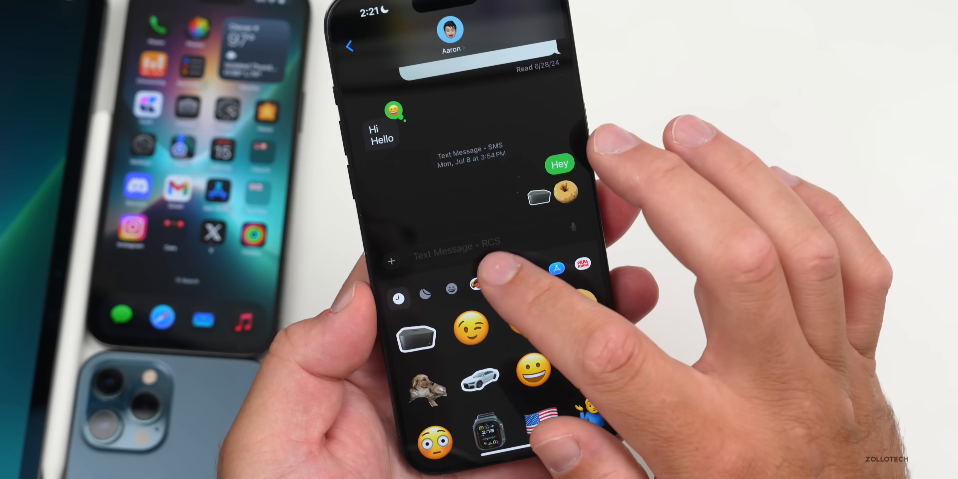
pyautogui.click(477, 246)
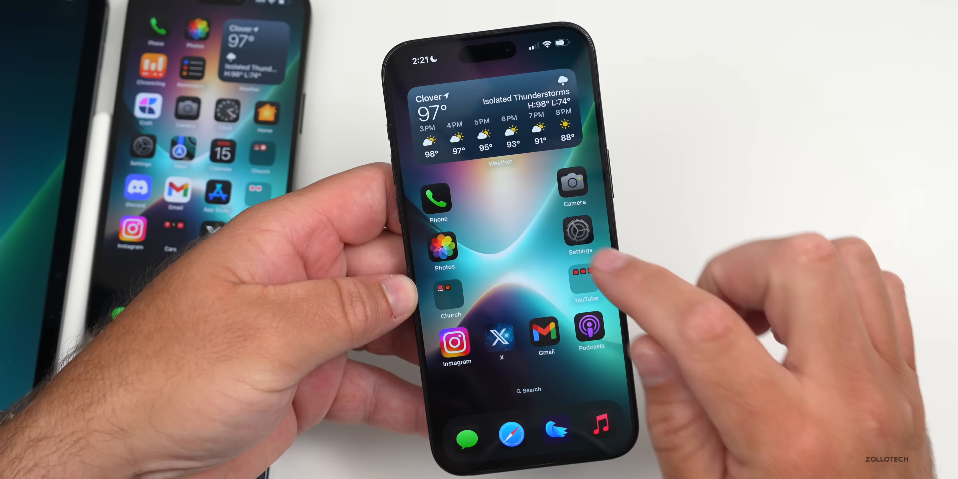
# Launch Settings from the Home Screen icon.
pyautogui.click(577, 232)
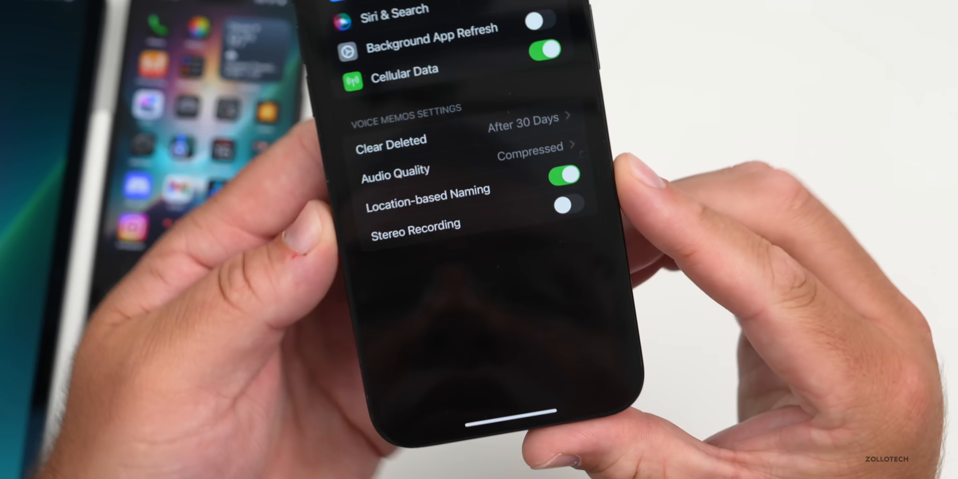
# Scroll the Voice Memos settings down to the Stereo Recording toggle, which is off.
pyautogui.scroll(-3)
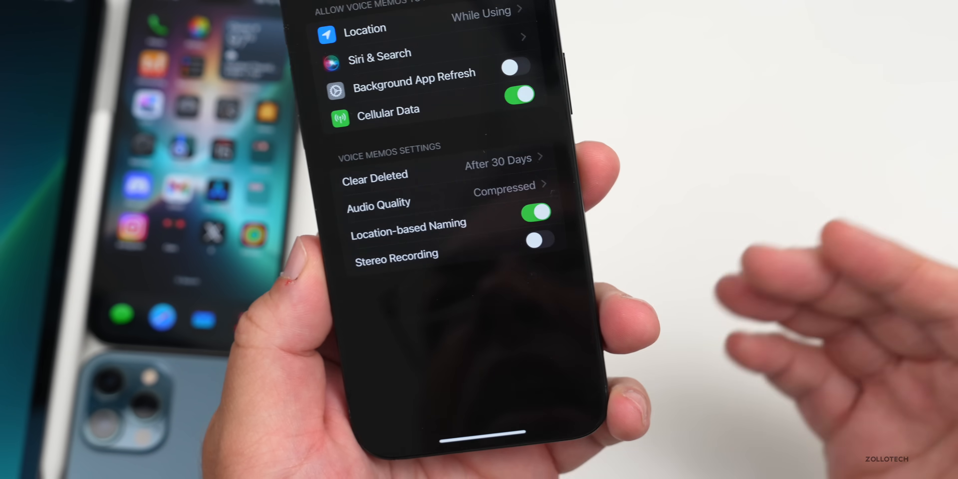